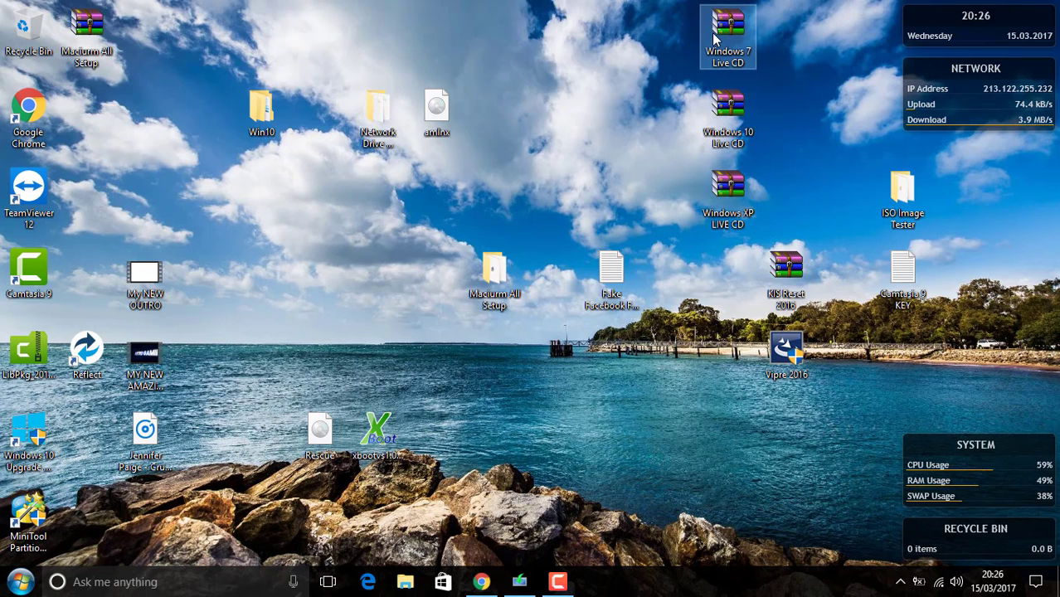
# Drag the Windows 7 Live CD archive on the desktop and bring up its context menu.
pyautogui.moveTo(727, 37); pyautogui.dragTo(612, 116)
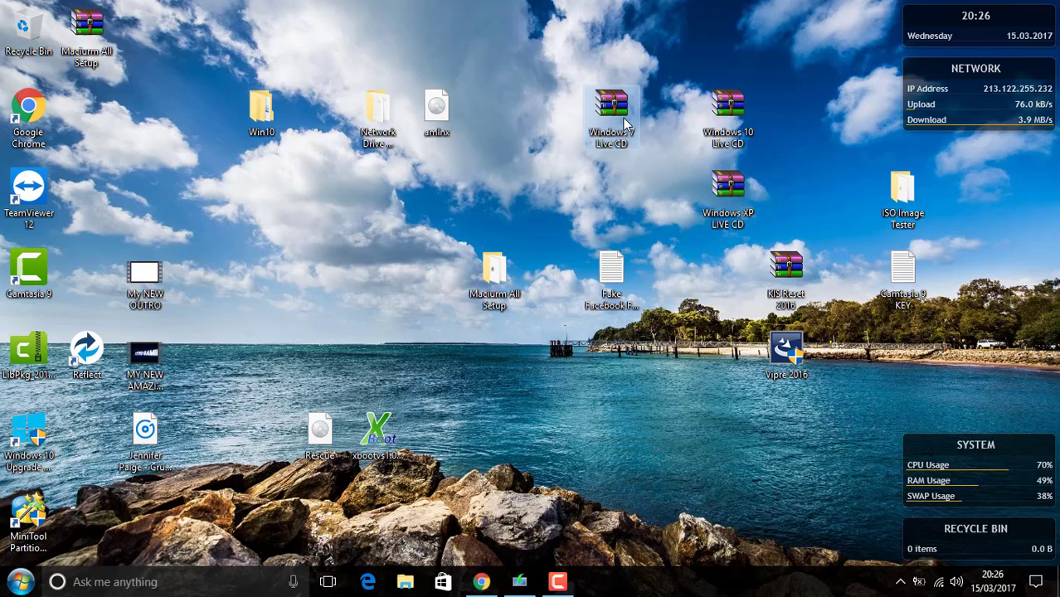
pyautogui.rightClick(611, 116)
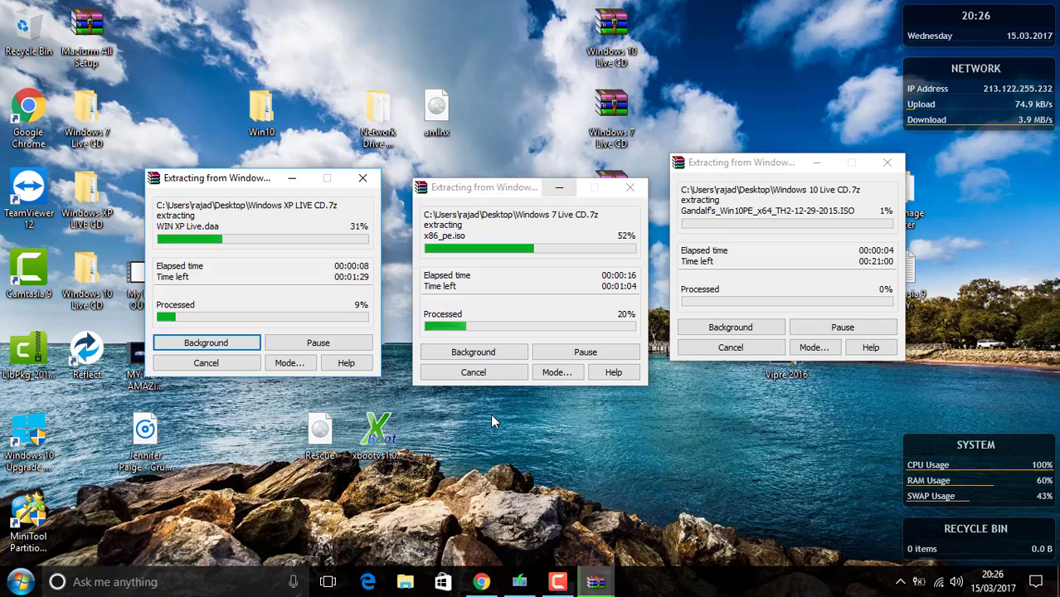
pyautogui.moveTo(555, 452)
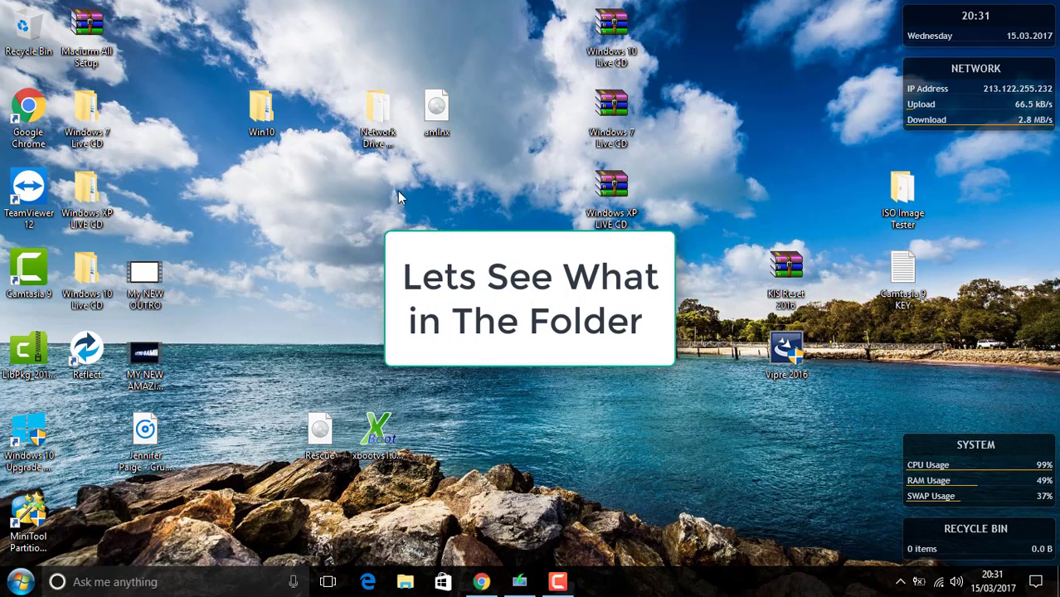
pyautogui.doubleClick(86, 108)
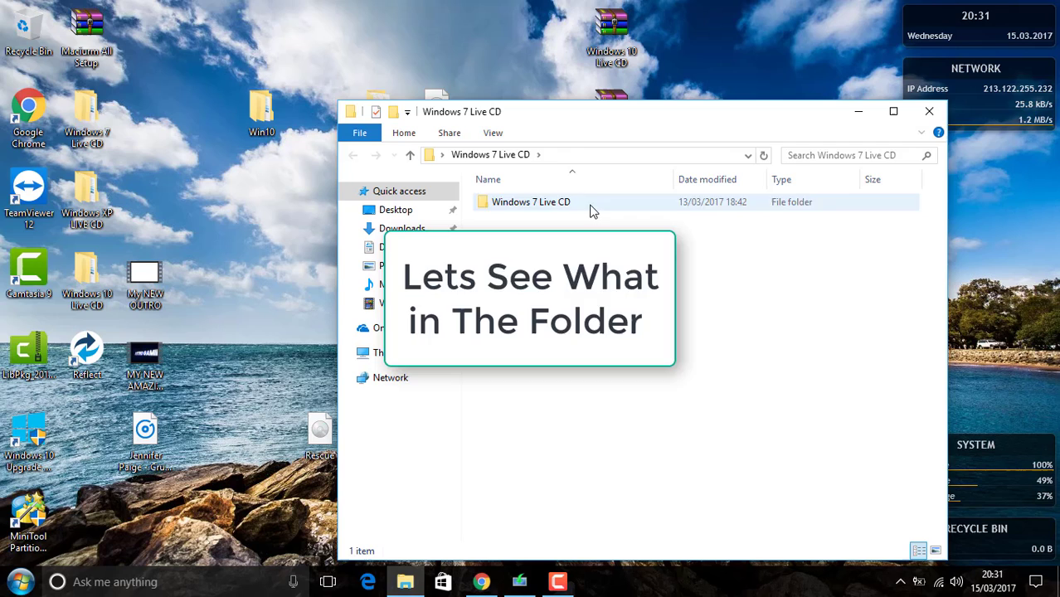
pyautogui.doubleClick(531, 201)
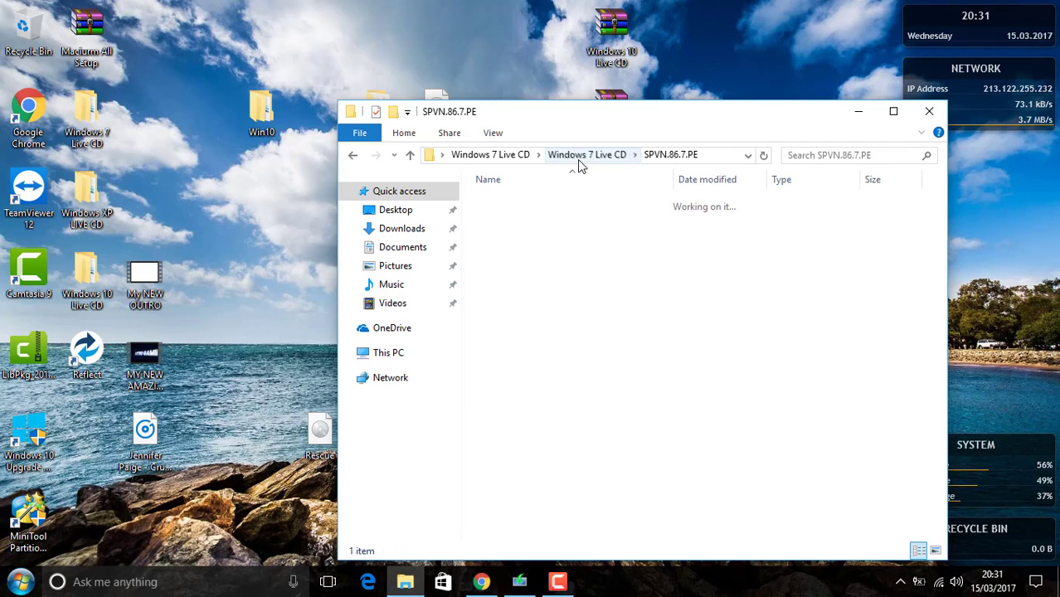
pyautogui.click(581, 154)
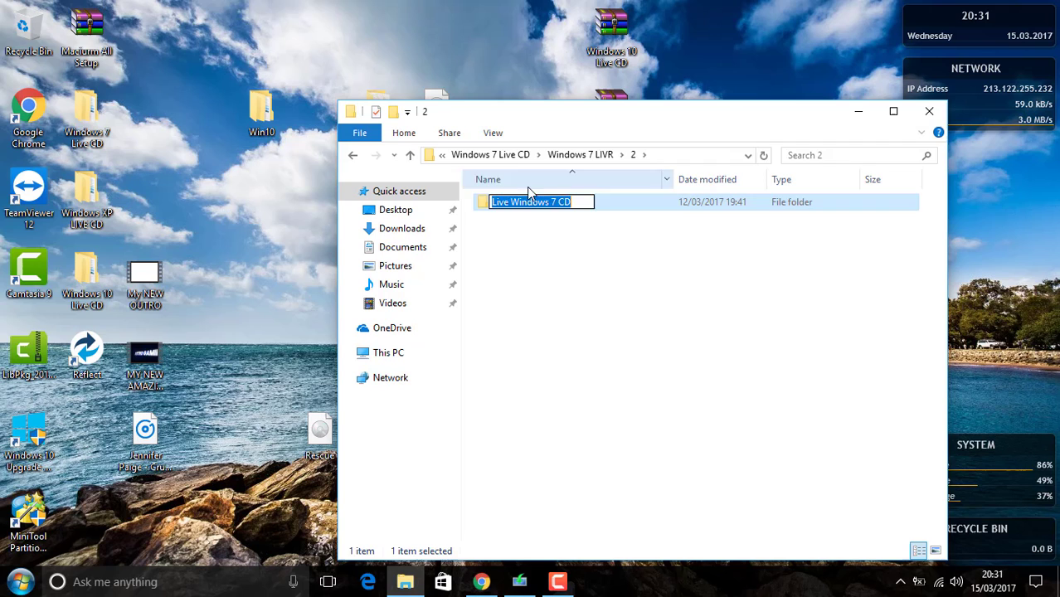
pyautogui.doubleClick(531, 201)
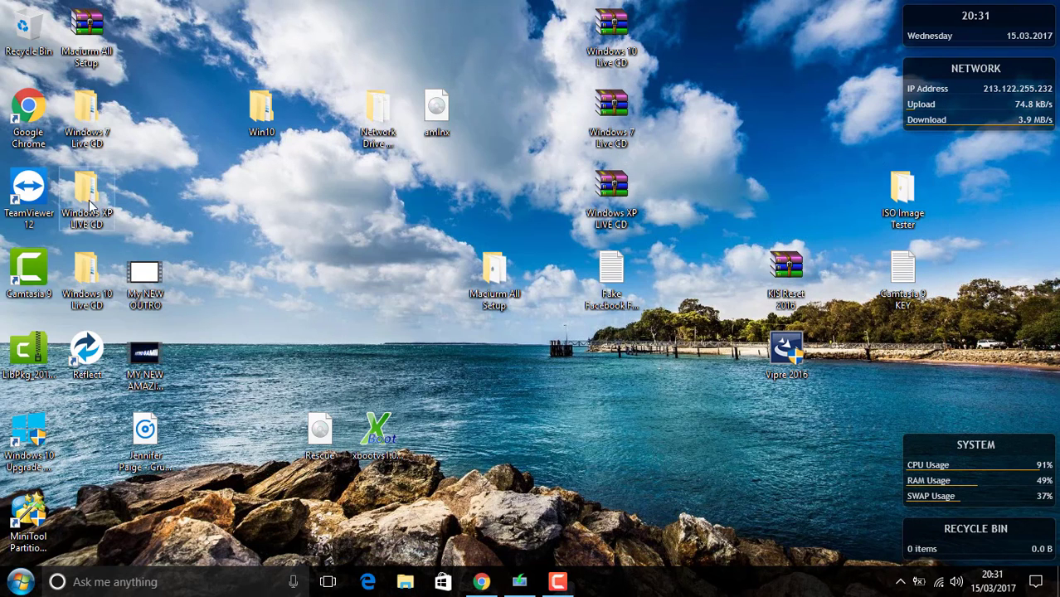
# Open the nested Live CD folders and select the start menu image.
pyautogui.doubleClick(87, 199)
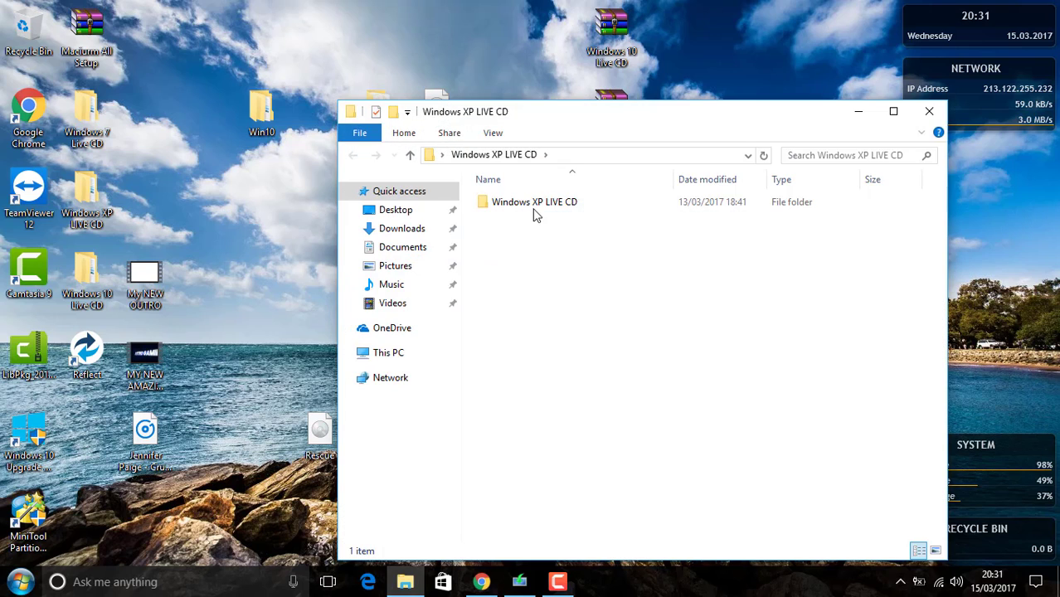
pyautogui.doubleClick(534, 201)
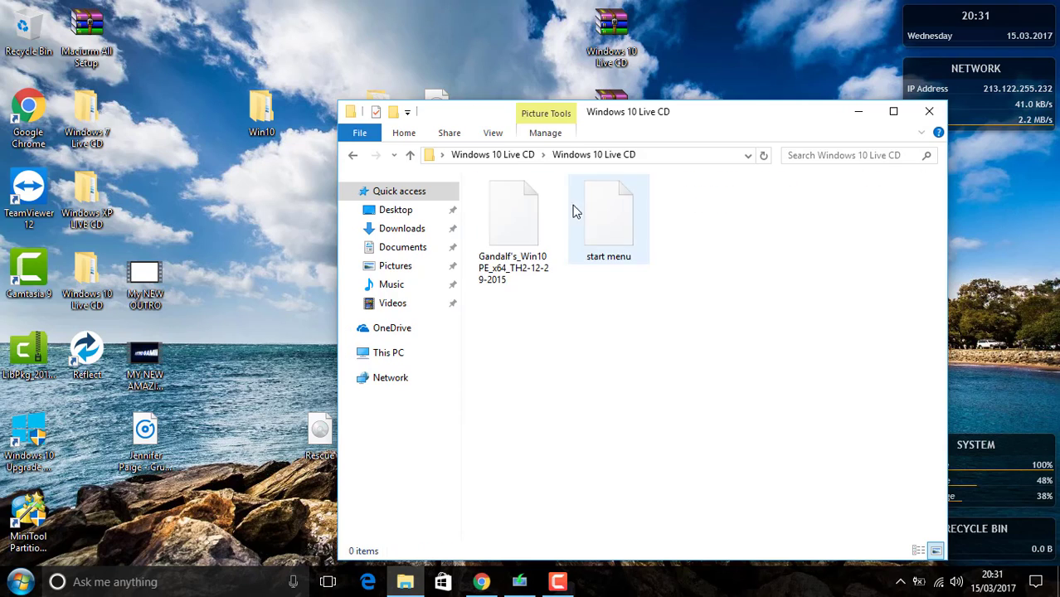
pyautogui.click(608, 216)
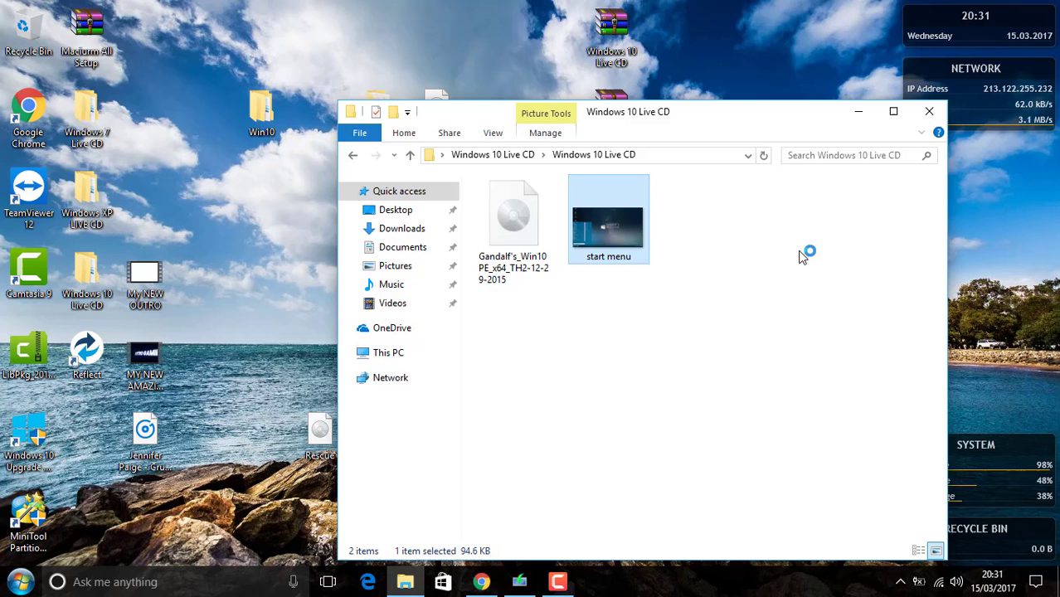
# View the start menu image in Photos, then close Photos and the Windows 10 Live CD folder.
pyautogui.doubleClick(608, 218)
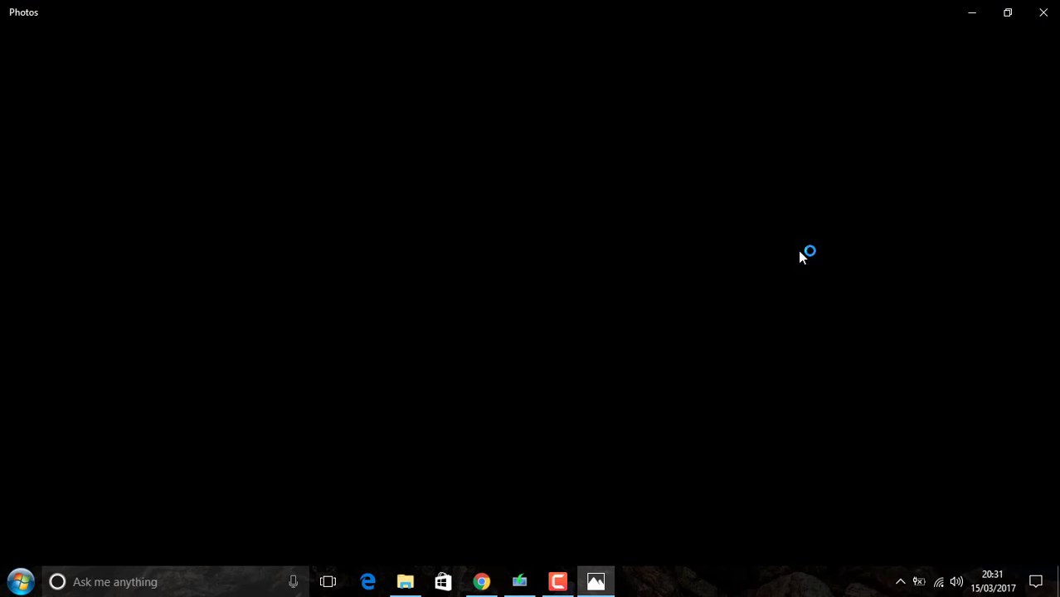
pyautogui.moveTo(1043, 13)
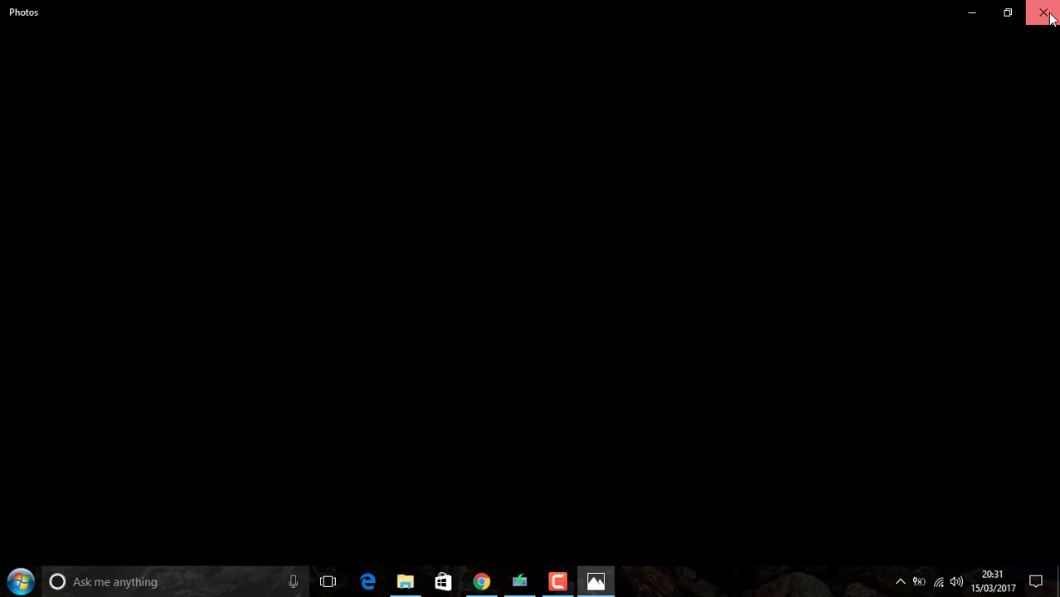
pyautogui.click(1043, 12)
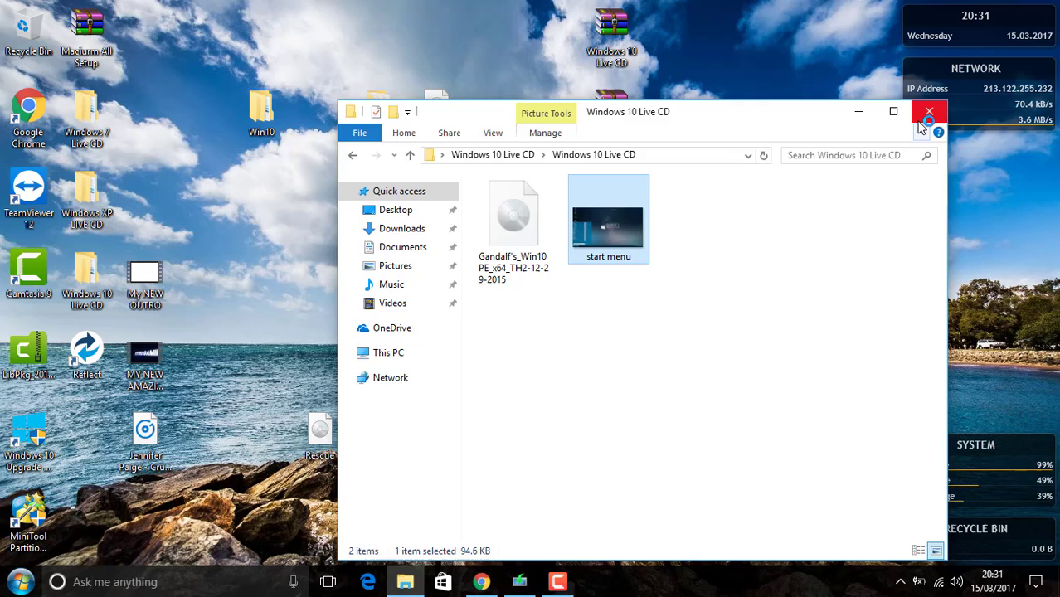
pyautogui.click(929, 112)
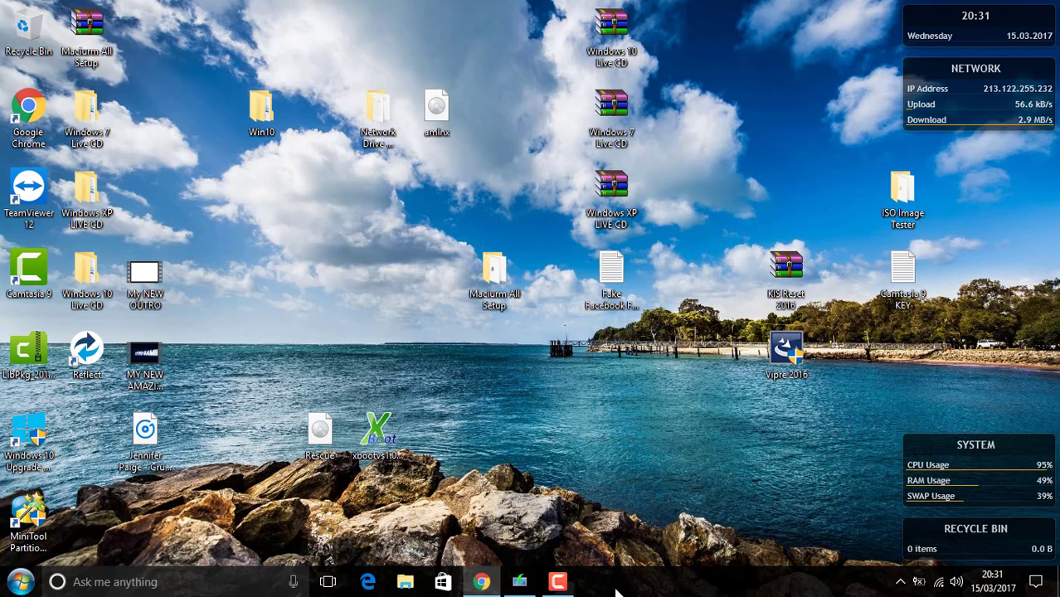